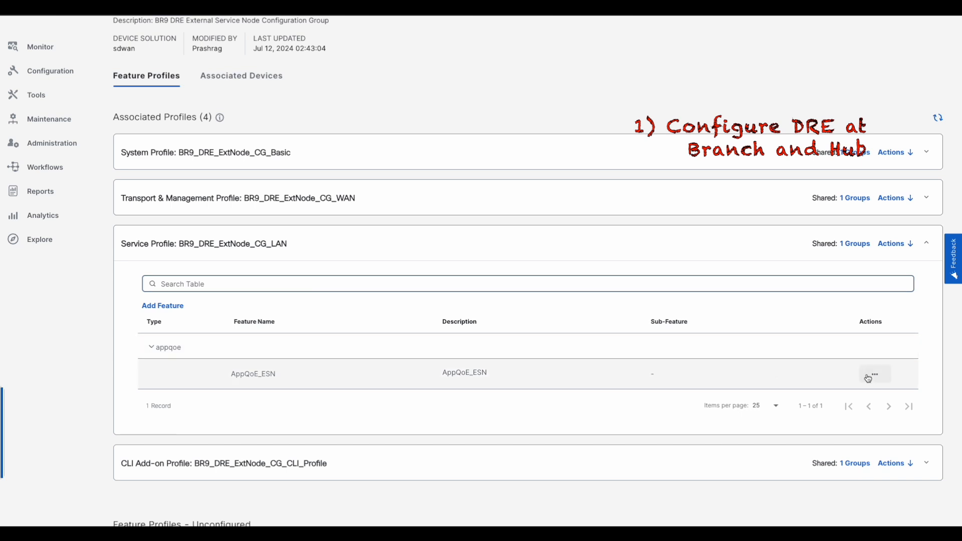
- Review the AppQoE_ESN feature, confirming its role is Service Node
click(872, 376)
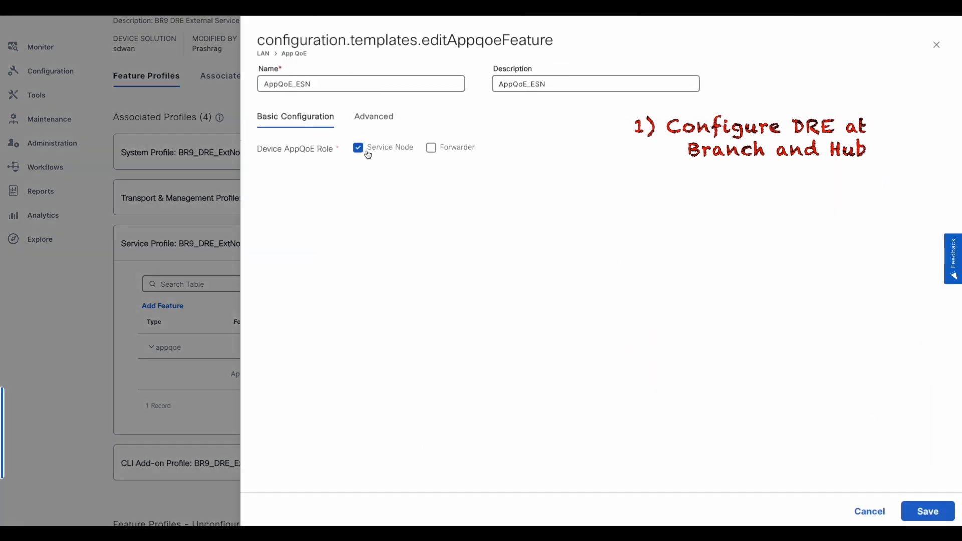
mouse_move(375, 157)
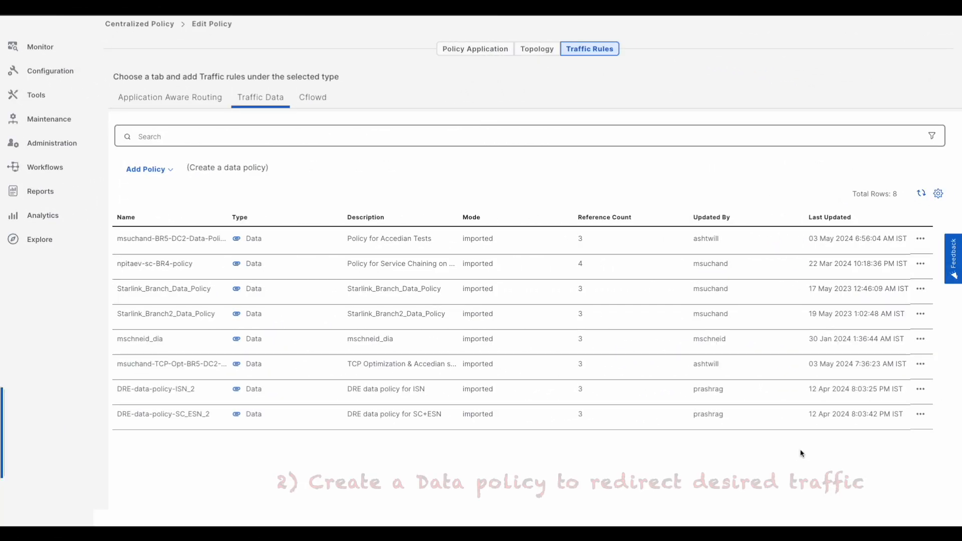
- Review DRE-data-policy-ISN_2, expanding both sequences to show their TCP and DRE optimization actions
click(155, 389)
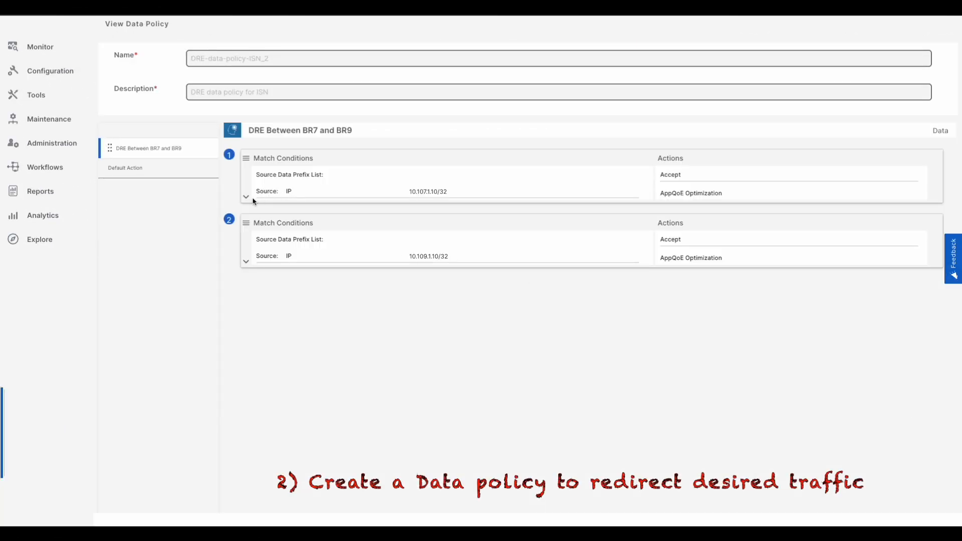
click(246, 196)
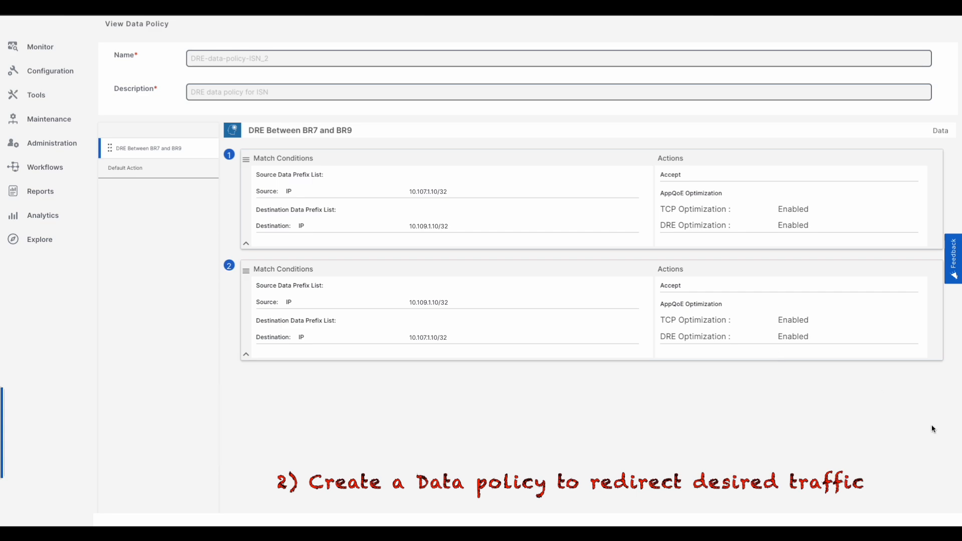
- Review DRE-data-policy-SC_ESN_2 and show it applied to Site-BR9 with CorpVPN
click(921, 380)
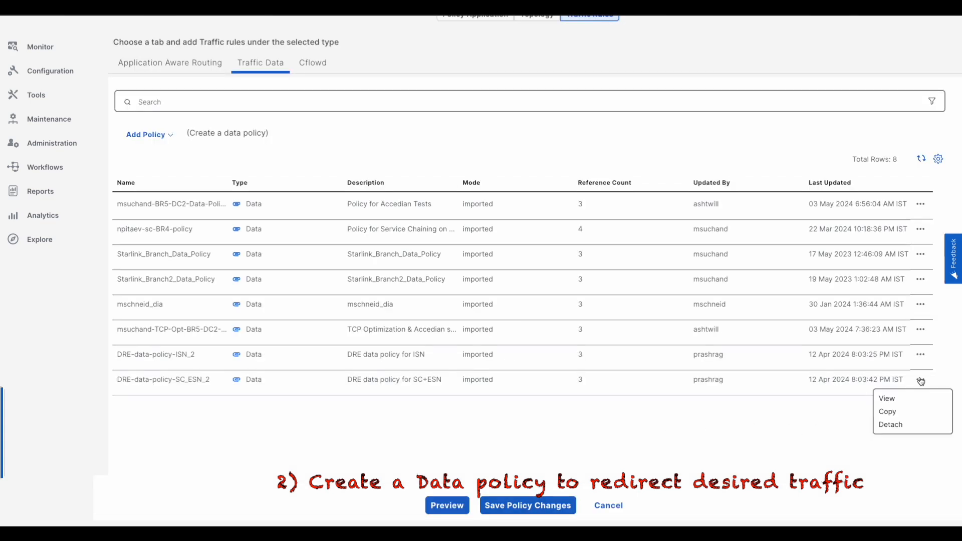
click(886, 398)
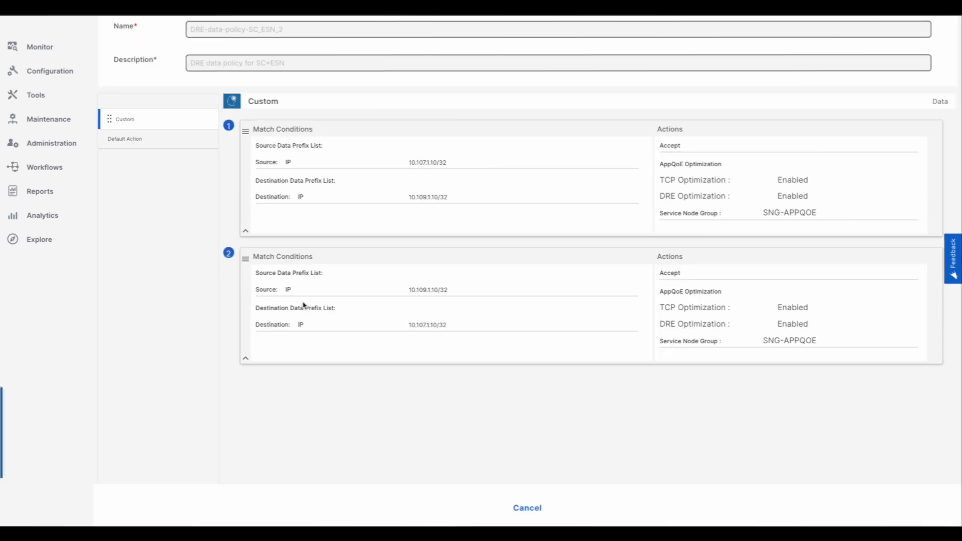
click(527, 508)
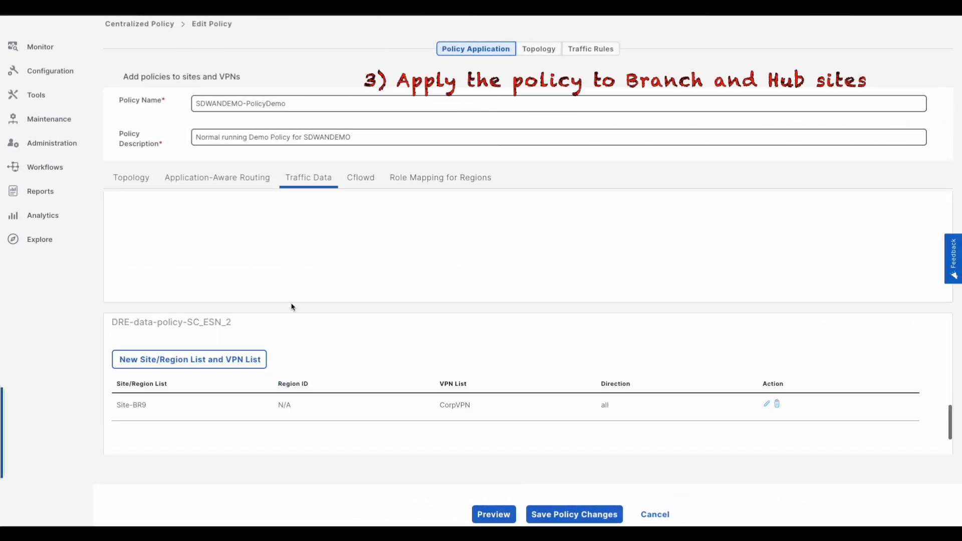
mouse_move(271, 416)
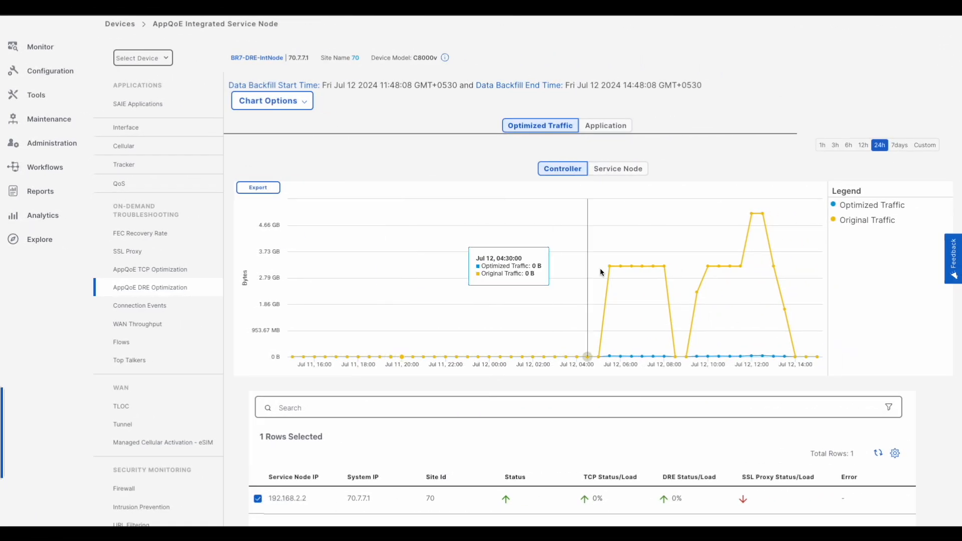
mouse_move(761, 232)
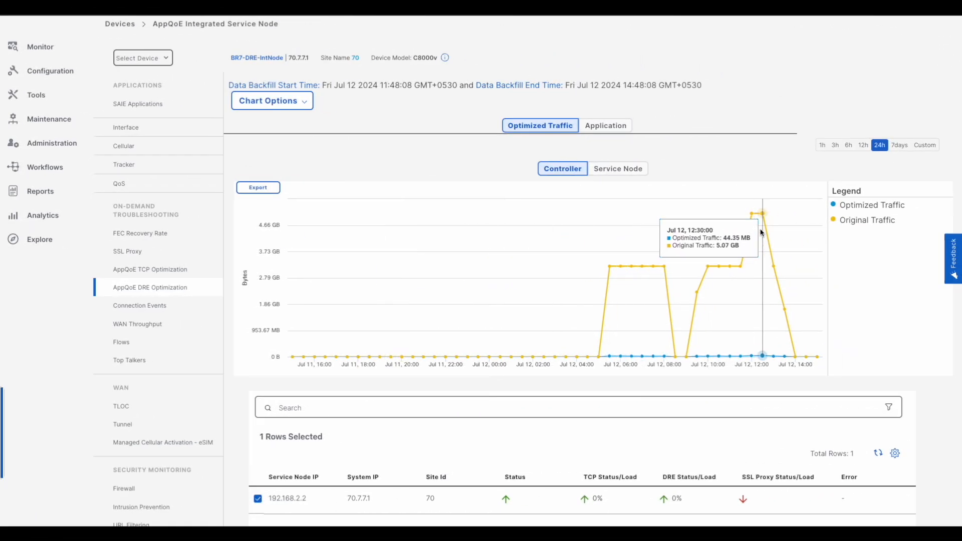
- Scroll the AppQoE DRE Optimization dashboard for BR7-DRE-IntNode down to the service node table
scroll(down, 3)
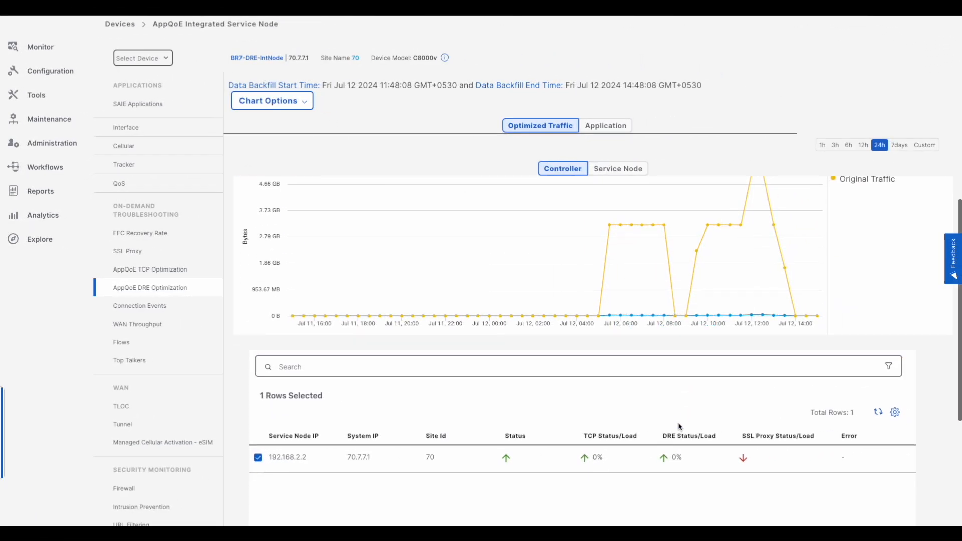